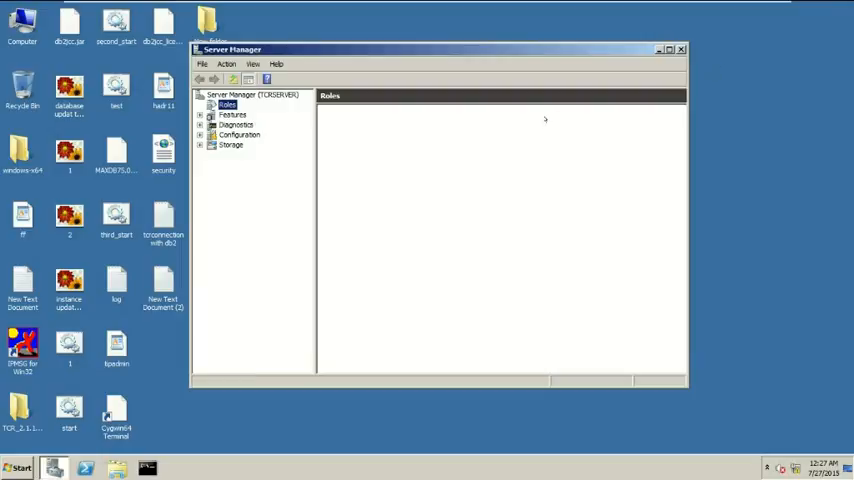
Close Server Manager and relaunch it from Administrative Tools, showing 0 of 17 roles
click(226, 106)
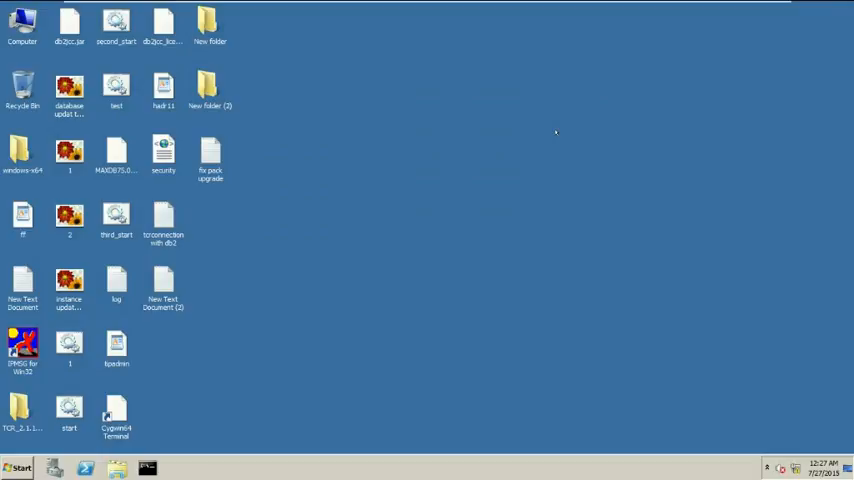
mouse_move(296, 228)
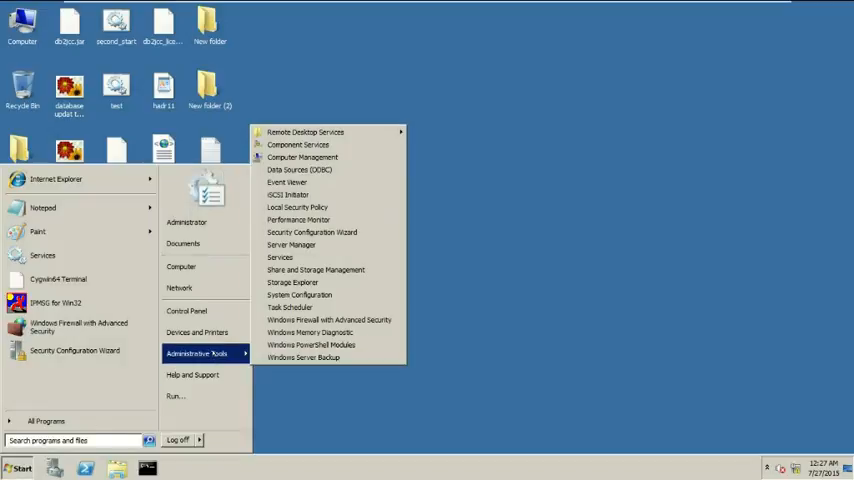
mouse_move(315, 269)
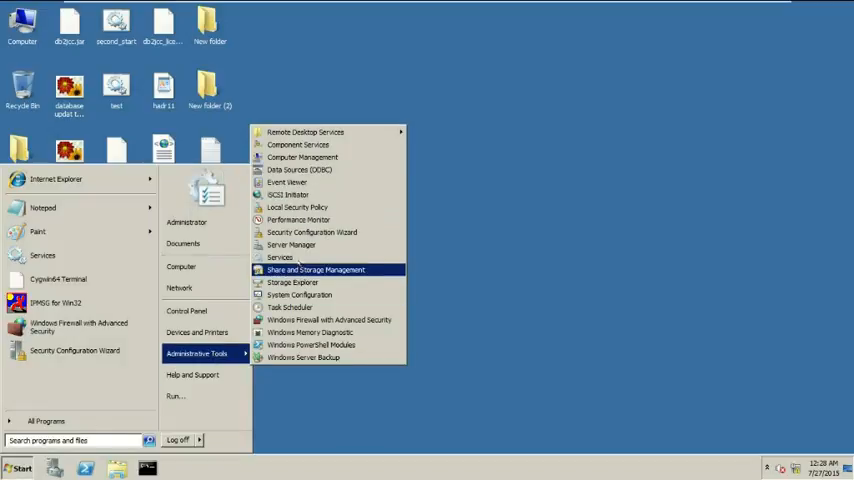
click(300, 248)
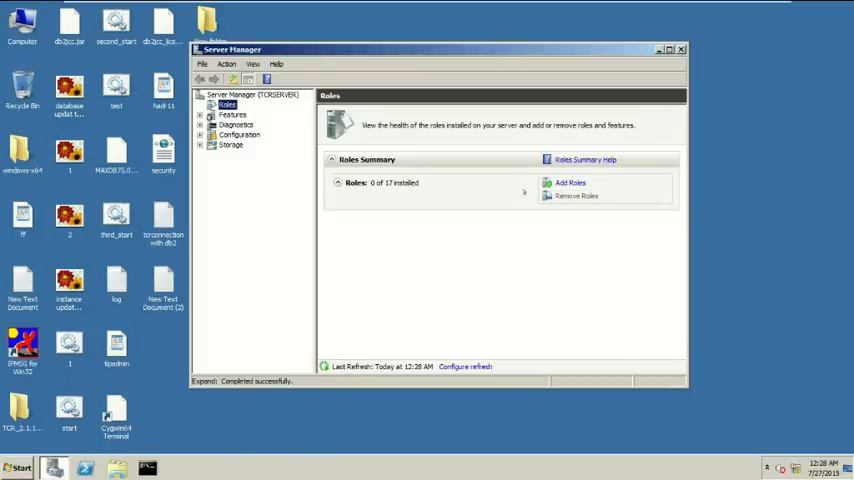
In Add Roles Wizard, tick Active Directory Domain Services, add required .NET features, reach Confirmation
click(568, 182)
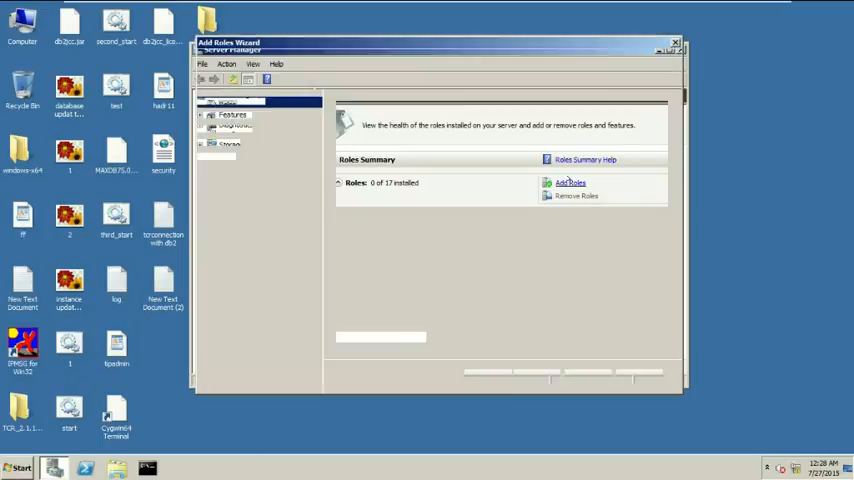
click(570, 183)
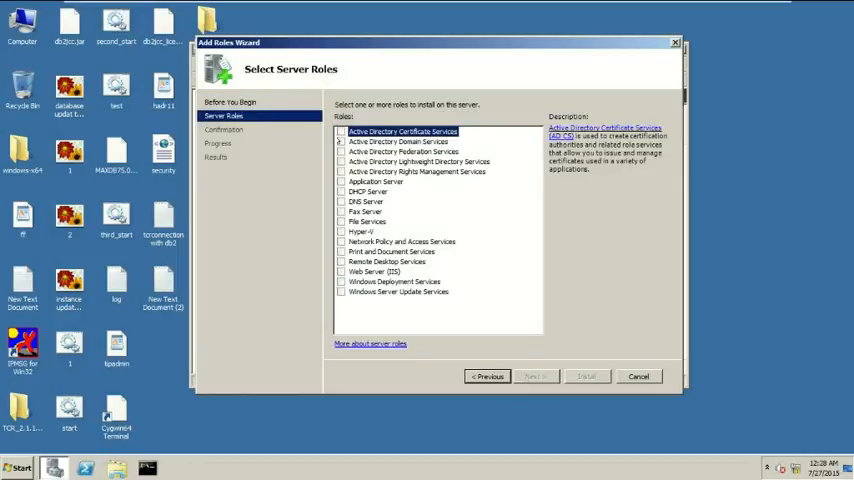
click(342, 141)
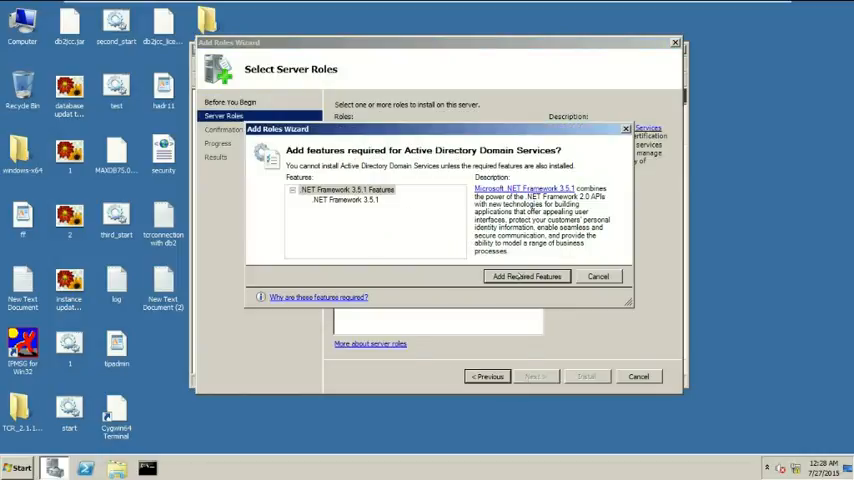
click(527, 276)
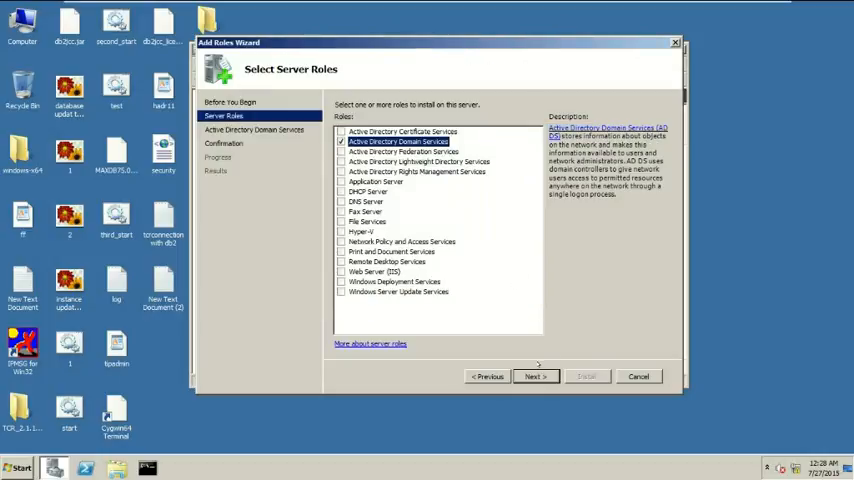
click(535, 375)
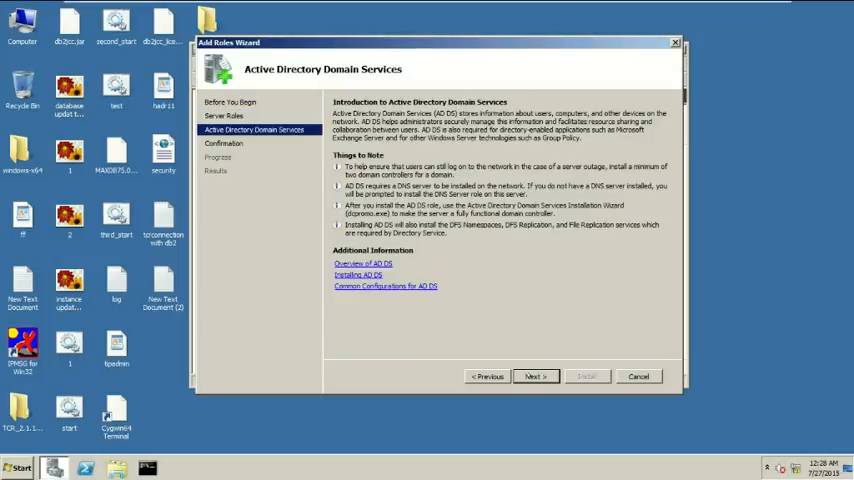
click(535, 376)
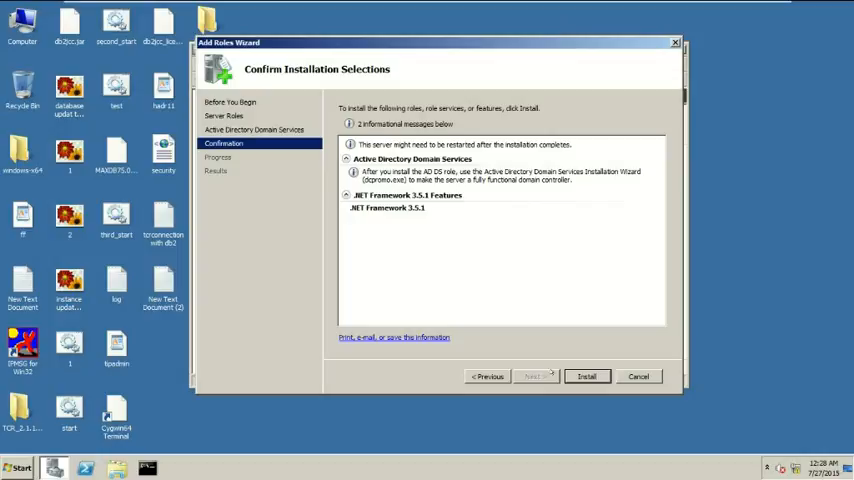
Install AD DS and .NET Framework 3.5.1; both report installation failed
click(589, 376)
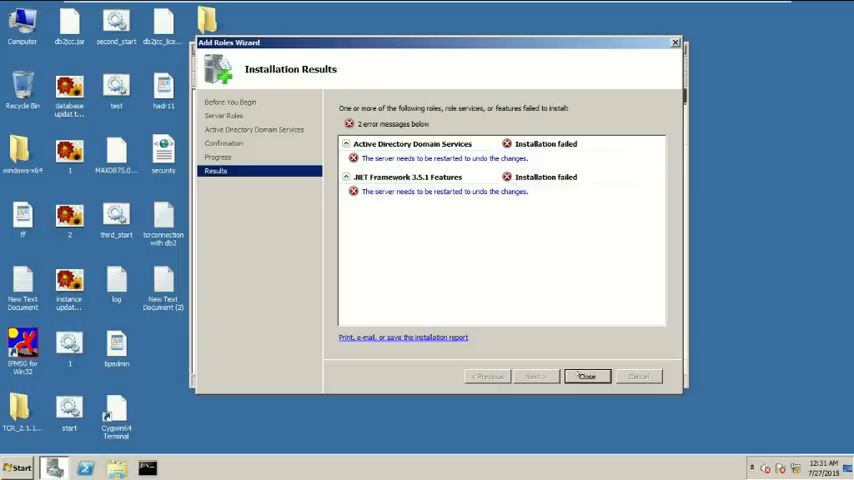
Close the failed installation results and accept restarting the server now
click(593, 375)
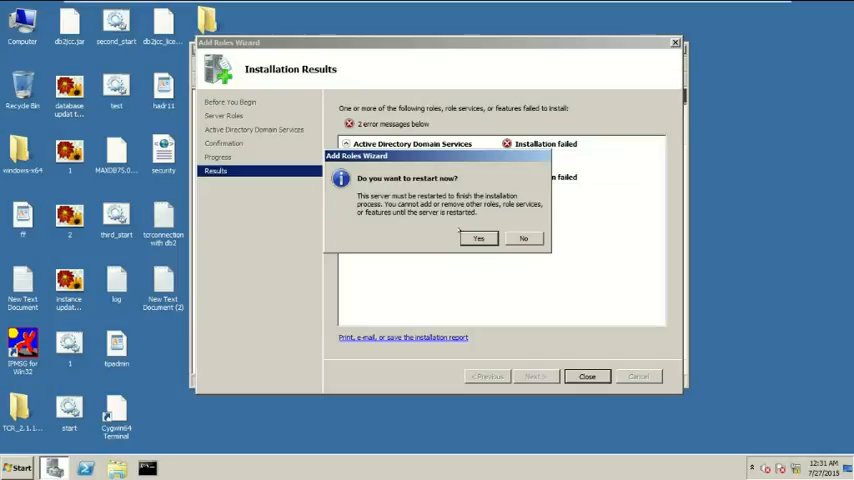
click(476, 238)
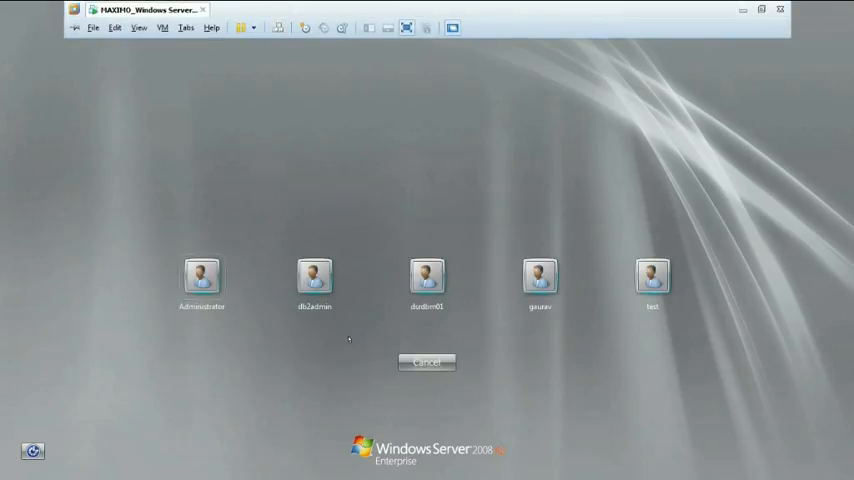
Log on as Administrator with the password to reach the desktop
click(203, 275)
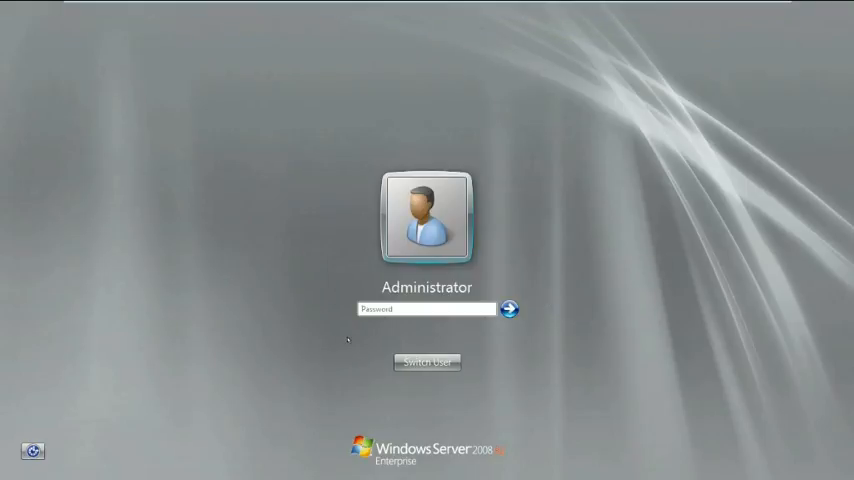
text(password)
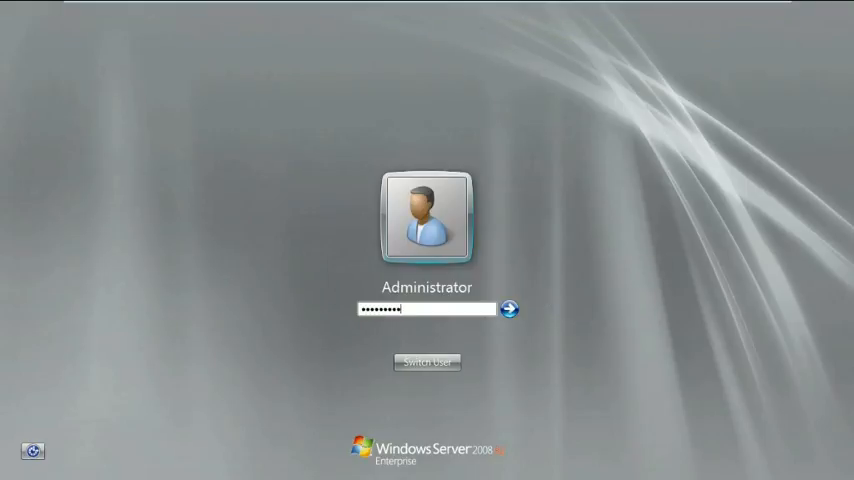
click(507, 309)
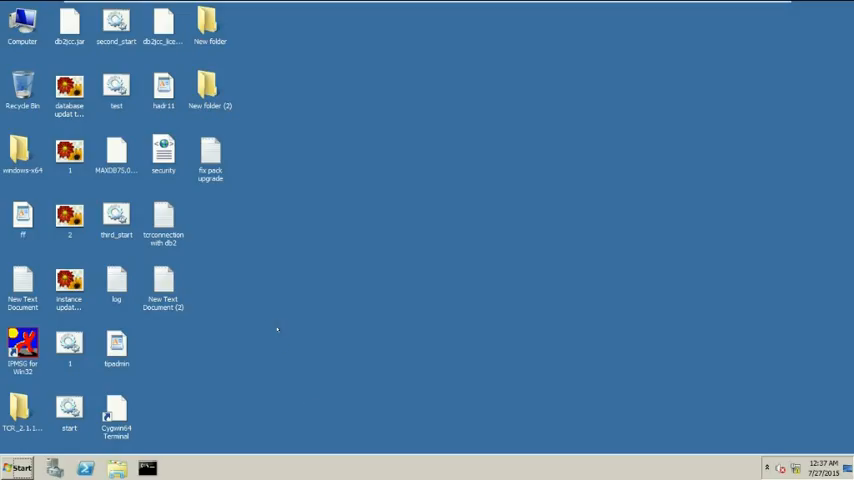
mouse_move(362, 233)
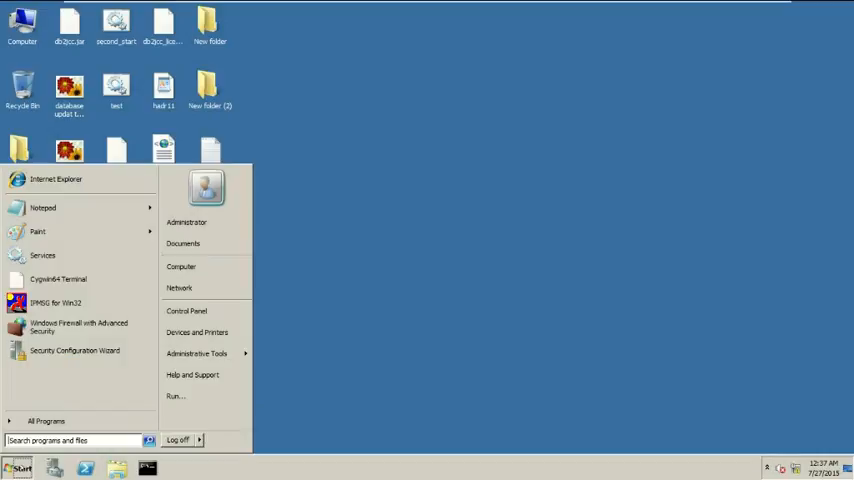
mouse_move(205, 353)
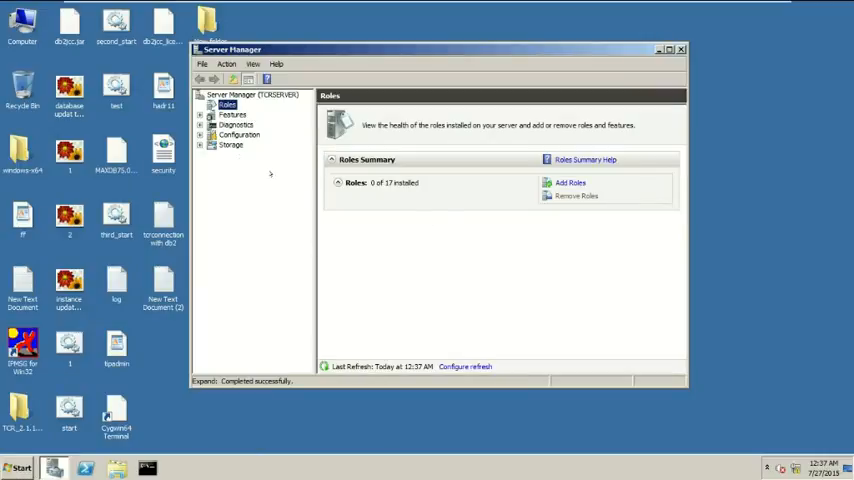
Select the Windows Firewall with Advanced Security node in Server Manager
click(237, 135)
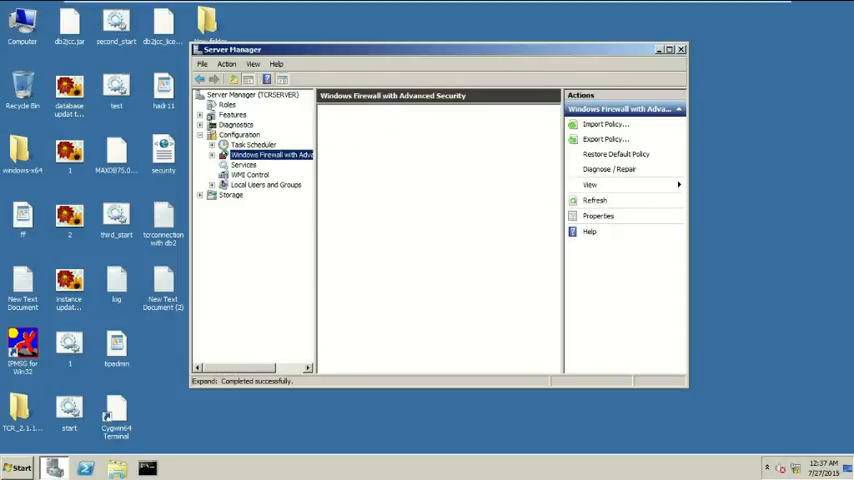
In Windows Firewall Properties, set Firewall state to Off for the profiles
click(268, 155)
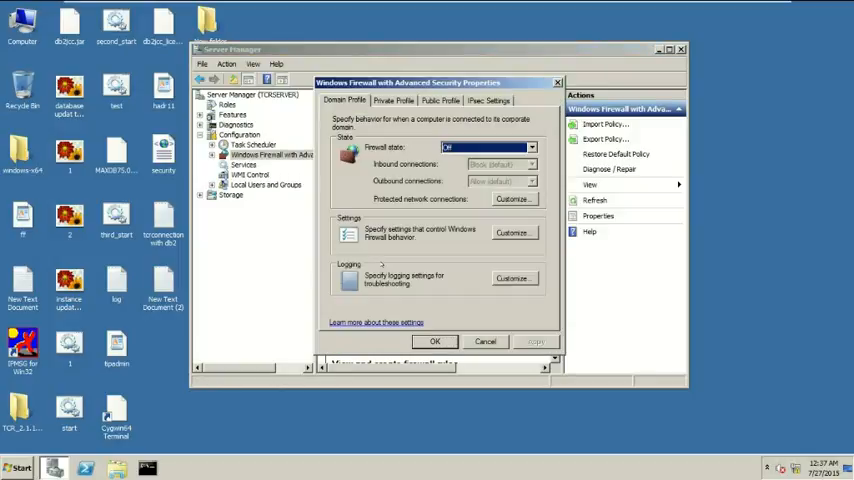
click(530, 147)
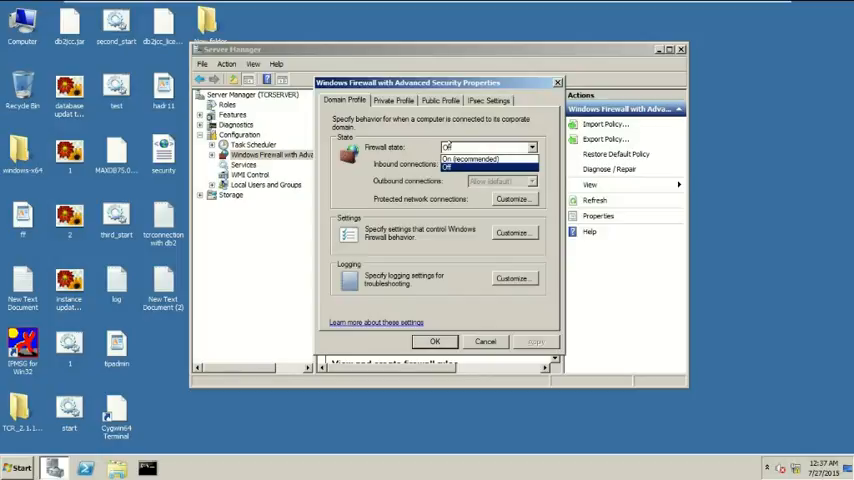
click(397, 100)
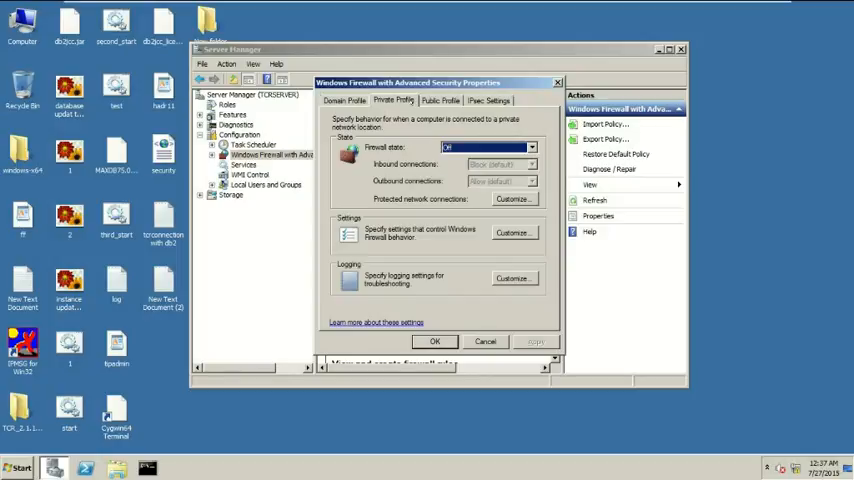
click(444, 100)
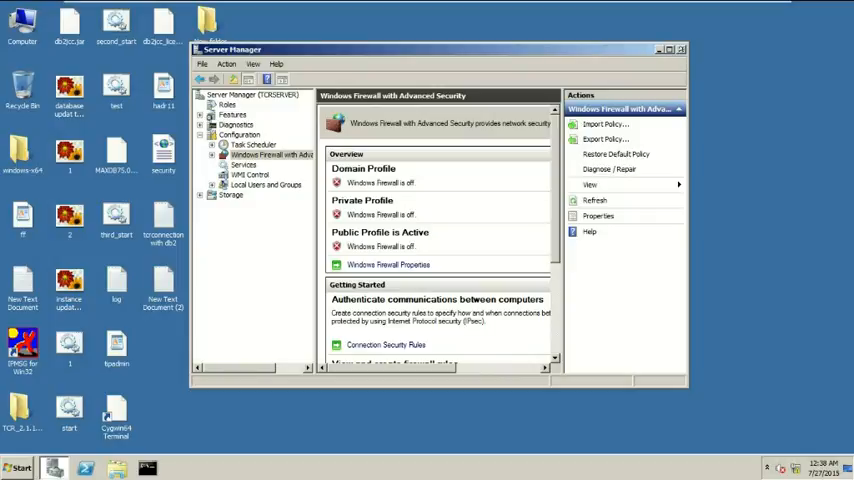
Start Internet Explorer from its taskbar icon
click(693, 47)
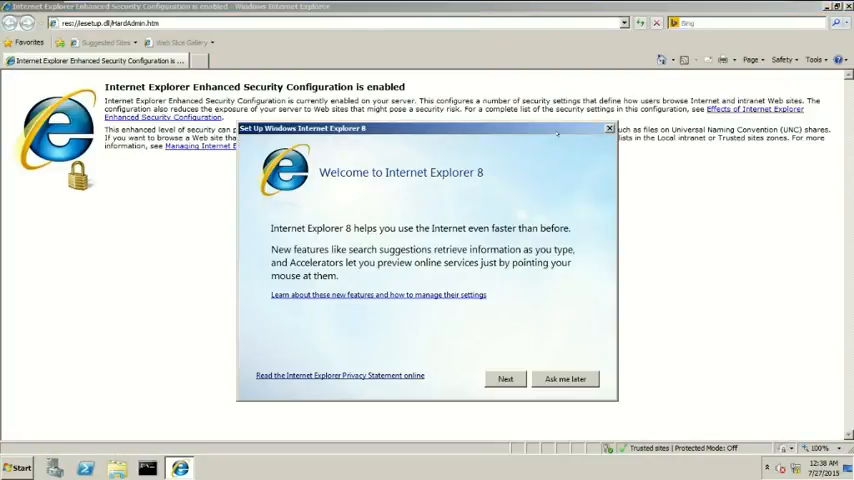
Dismiss IE's welcome and open Internet zone Custom level settings via Internet Options
click(568, 378)
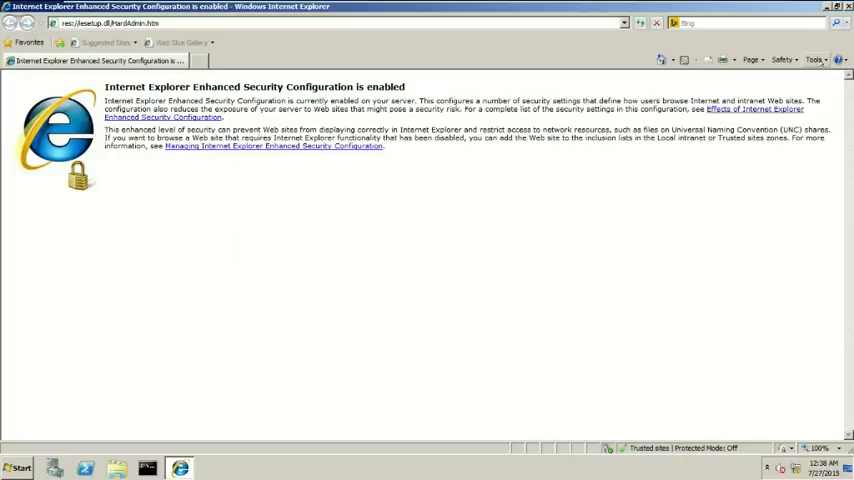
click(814, 58)
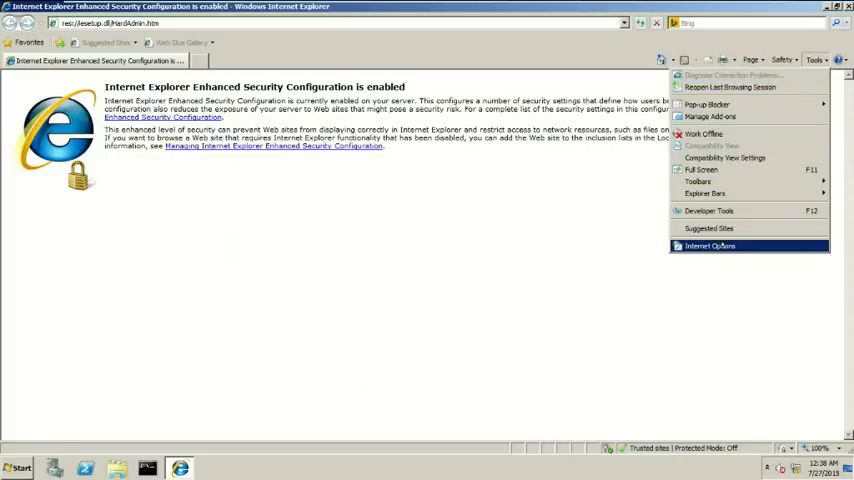
click(710, 246)
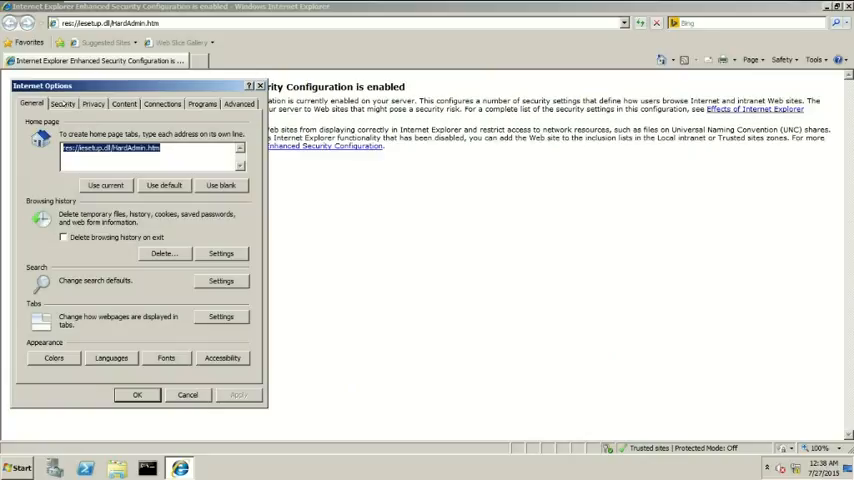
click(74, 103)
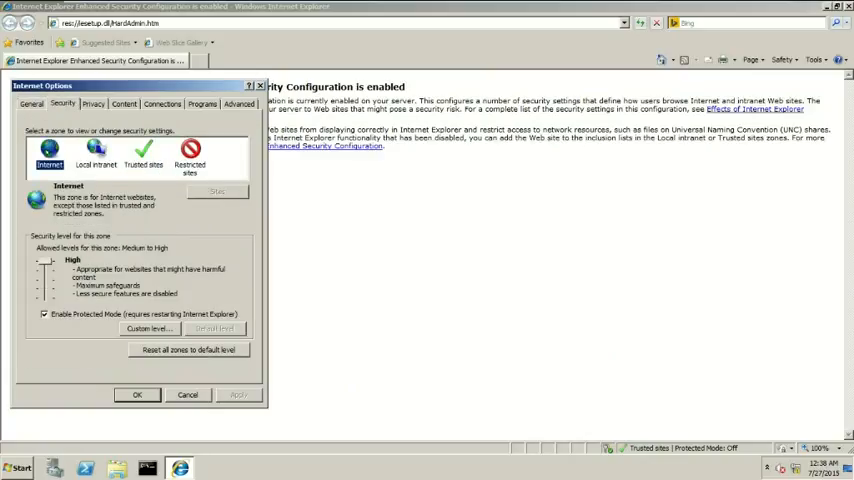
click(156, 328)
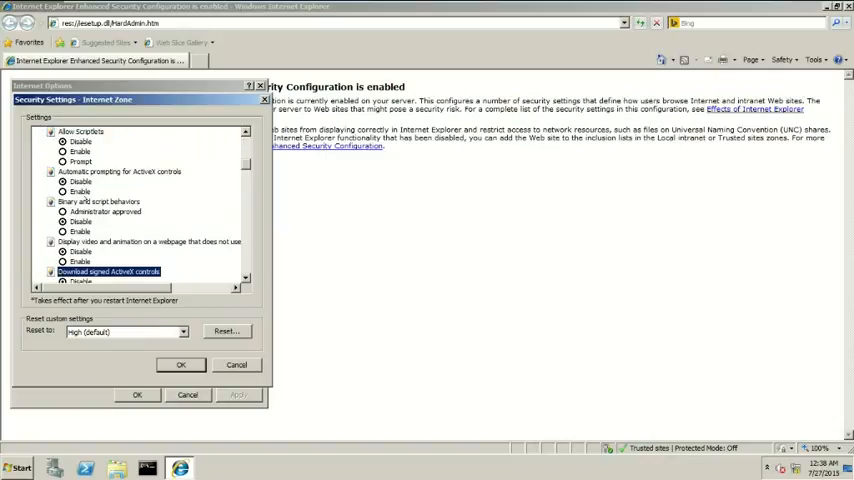
Enable file downloads and active scripting for the Internet zone, confirming the warning
scroll(down, 3)
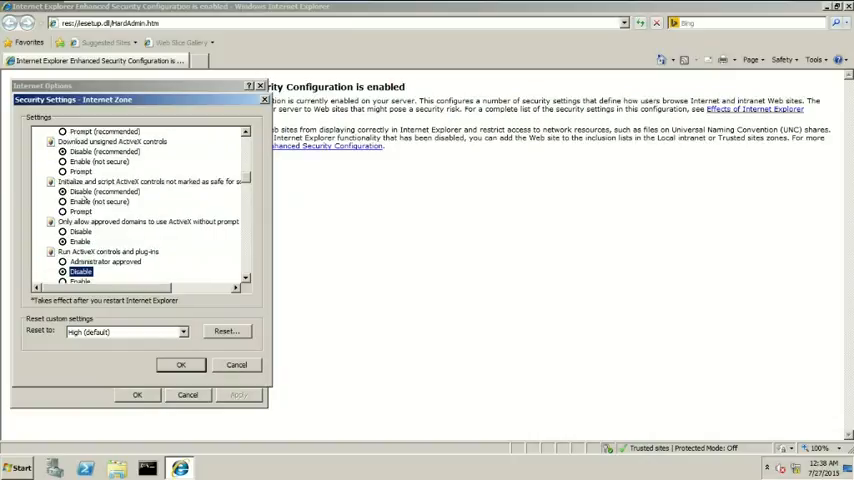
scroll(down, 3)
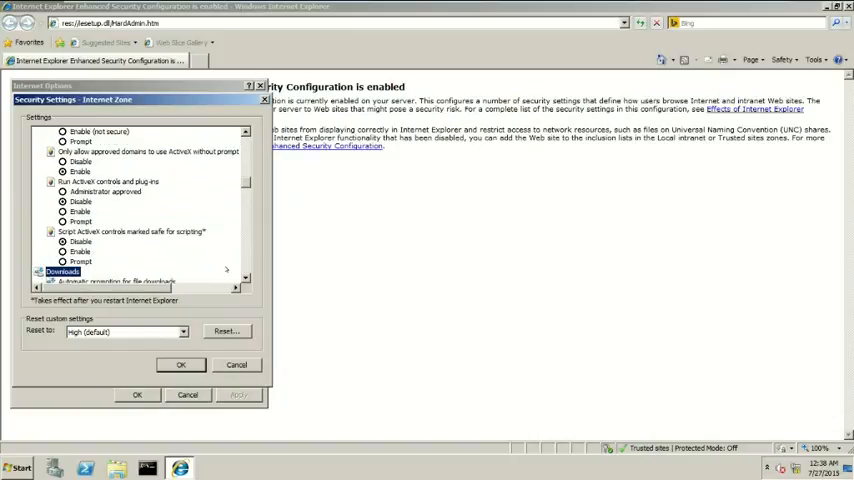
scroll(down, 3)
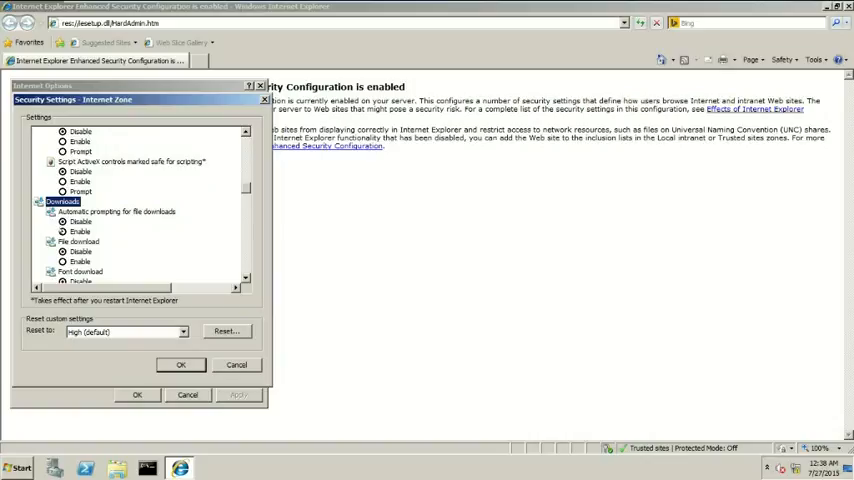
click(64, 258)
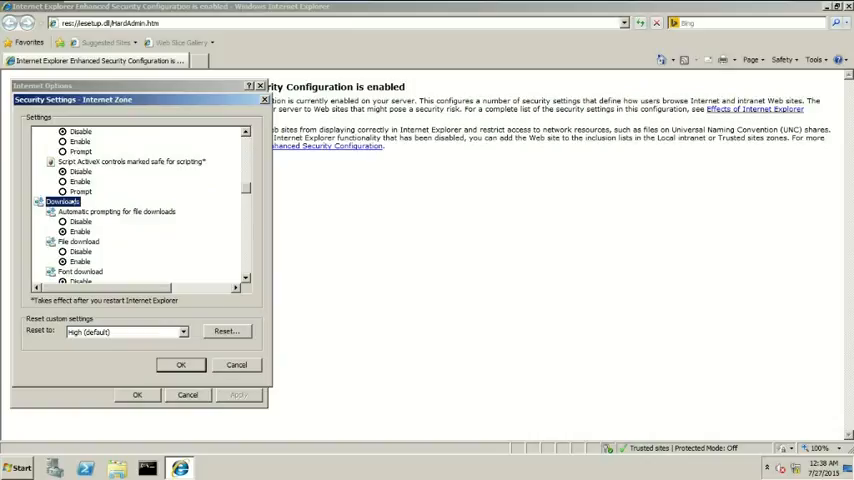
scroll(down, 3)
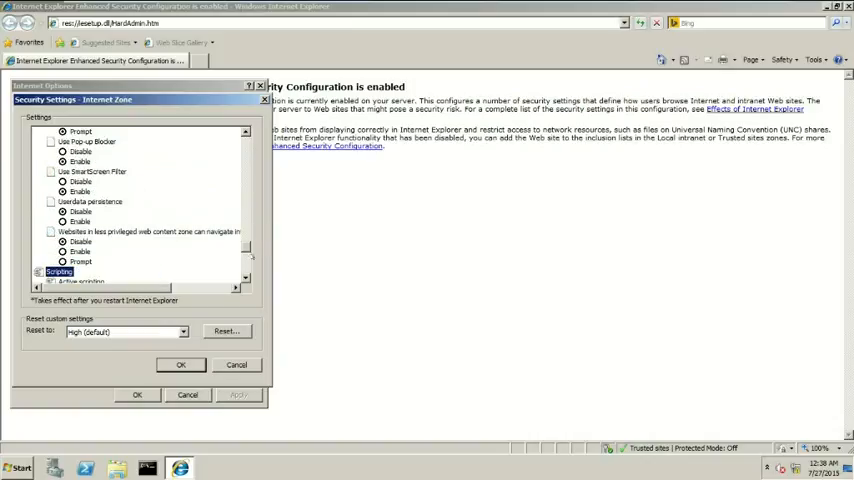
scroll(down, 3)
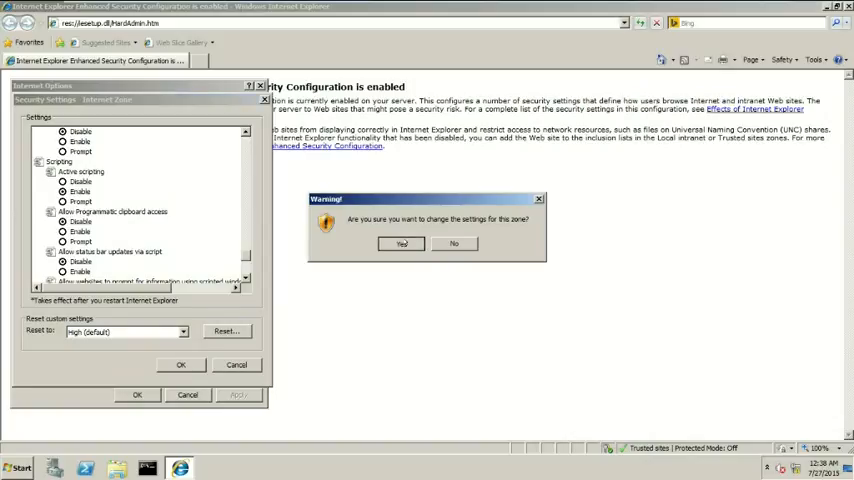
click(399, 243)
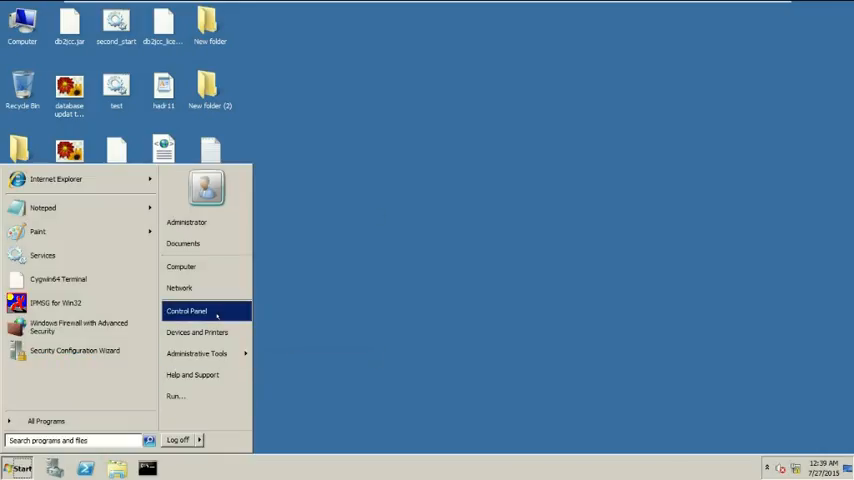
Reopen Server Manager and view the Roles summary showing 0 of 17 roles installed
click(200, 353)
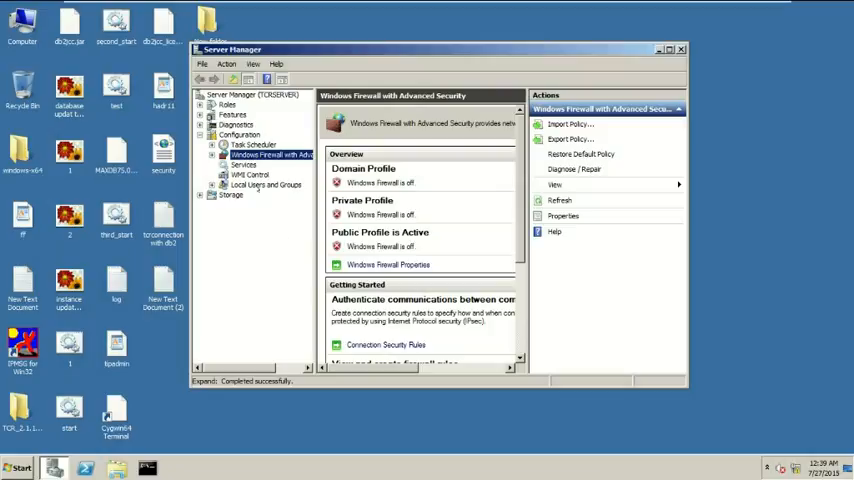
click(226, 107)
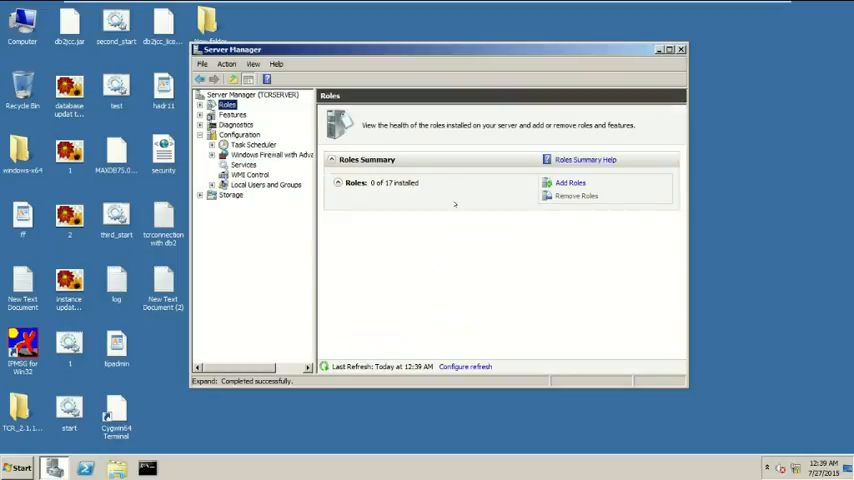
Add the Active Directory Domain Services role with required .NET Framework 3.5.1 features and install
click(571, 182)
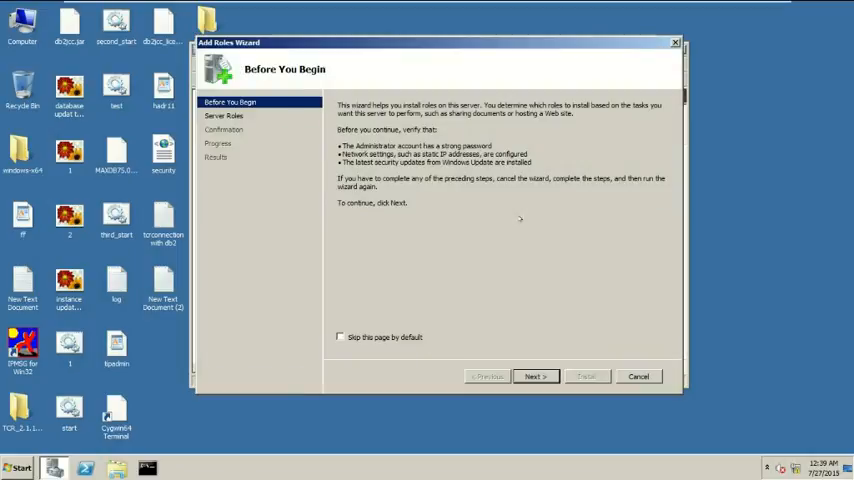
click(538, 376)
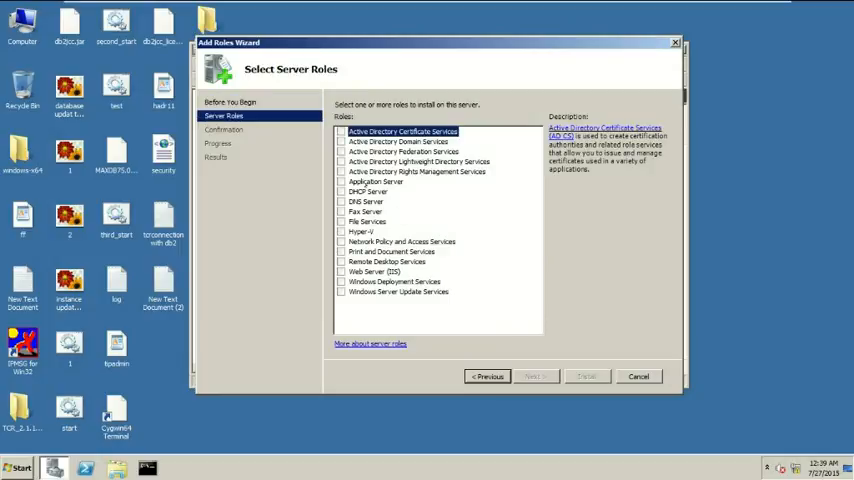
click(342, 141)
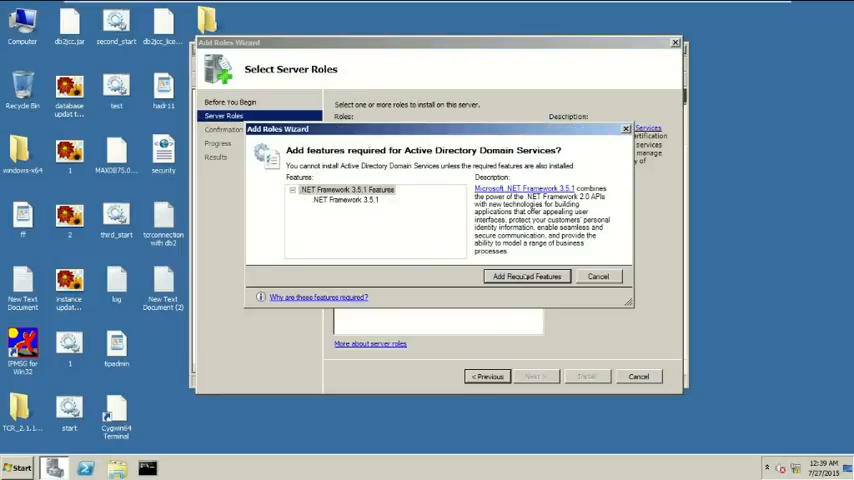
click(528, 276)
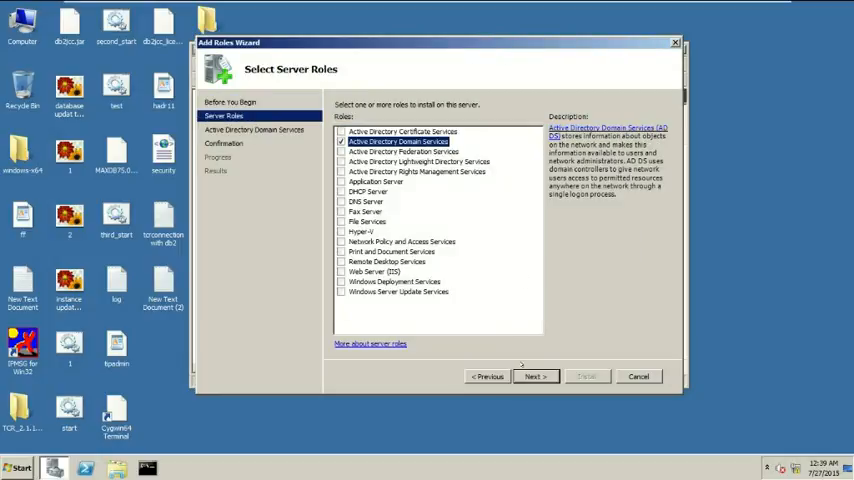
click(537, 376)
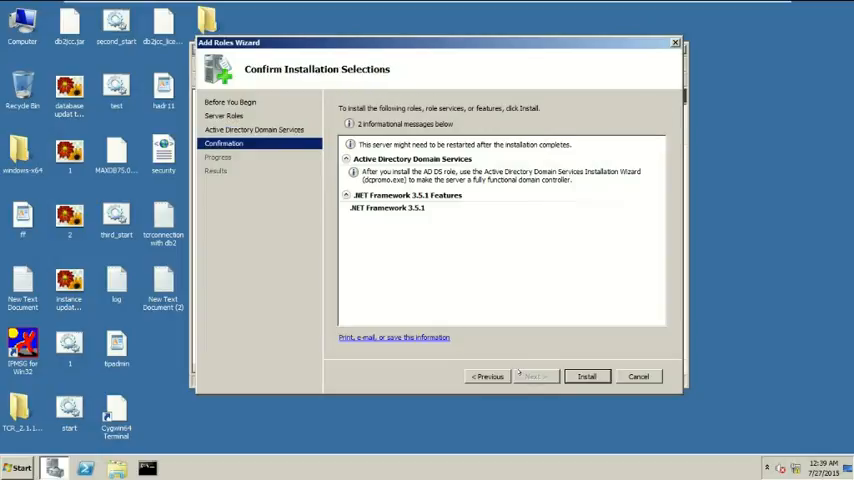
click(586, 376)
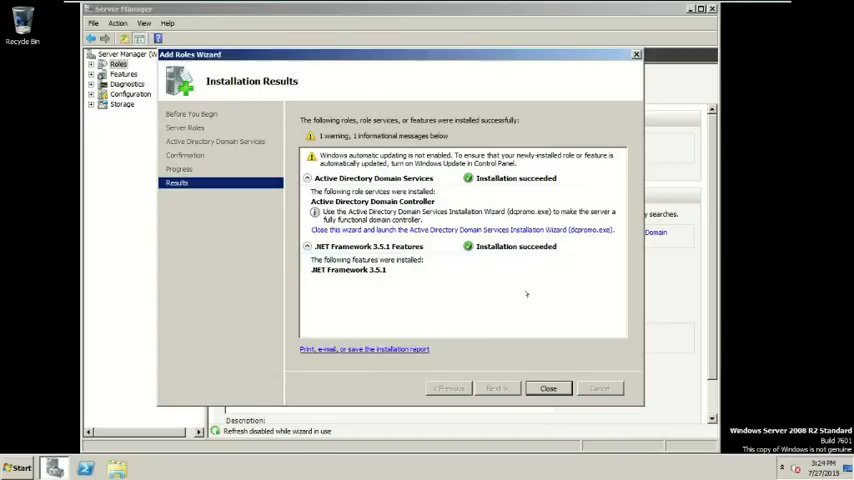
mouse_move(519, 322)
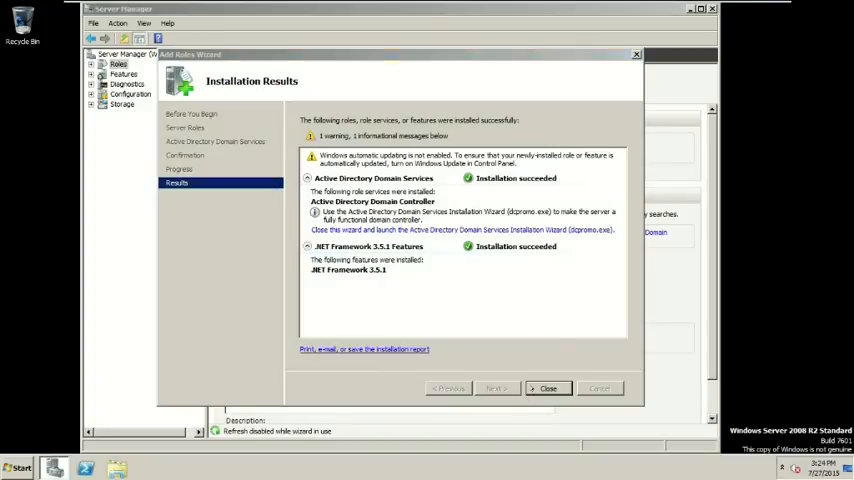
Close the installation results to see 1 of 17 roles installed
click(555, 387)
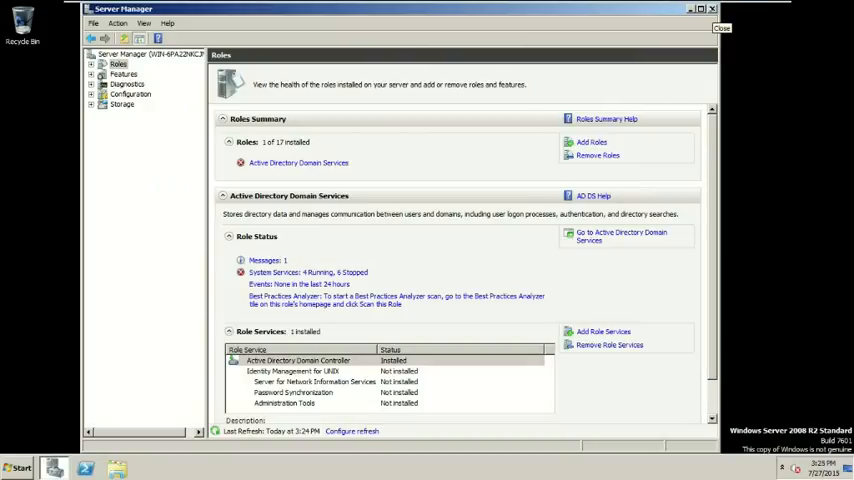
Close Server Manager, reopen and close it again, then bring up the Start menu
click(718, 7)
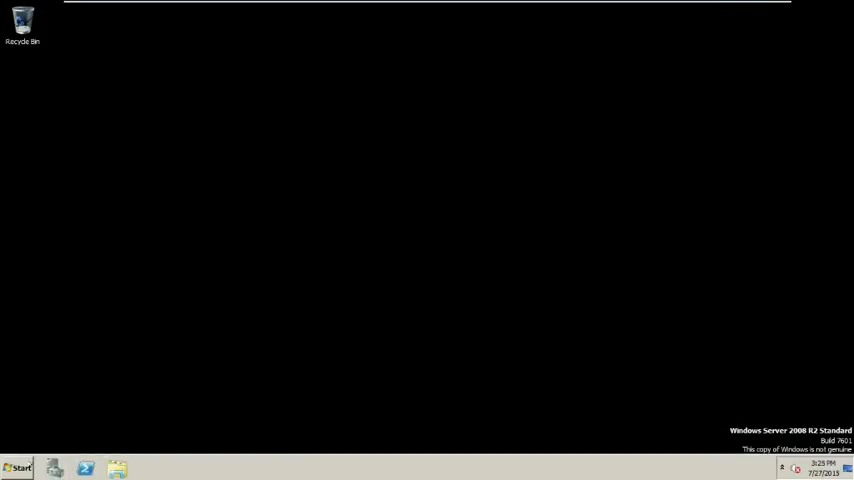
click(17, 467)
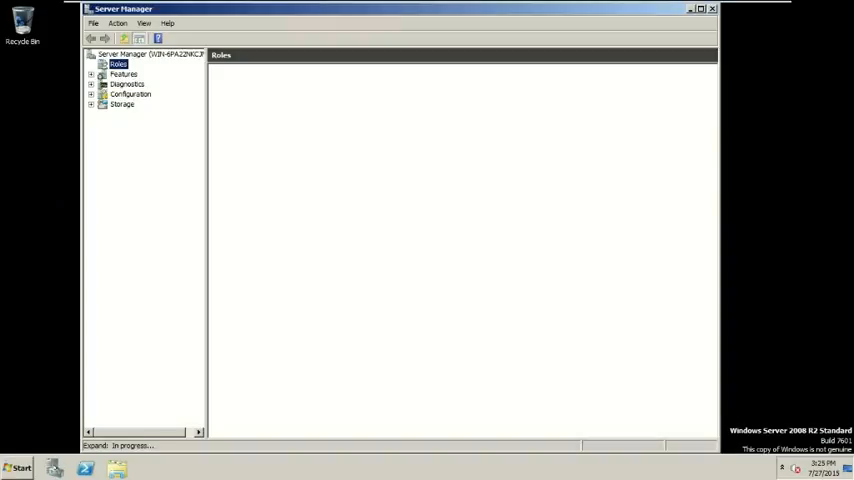
click(129, 98)
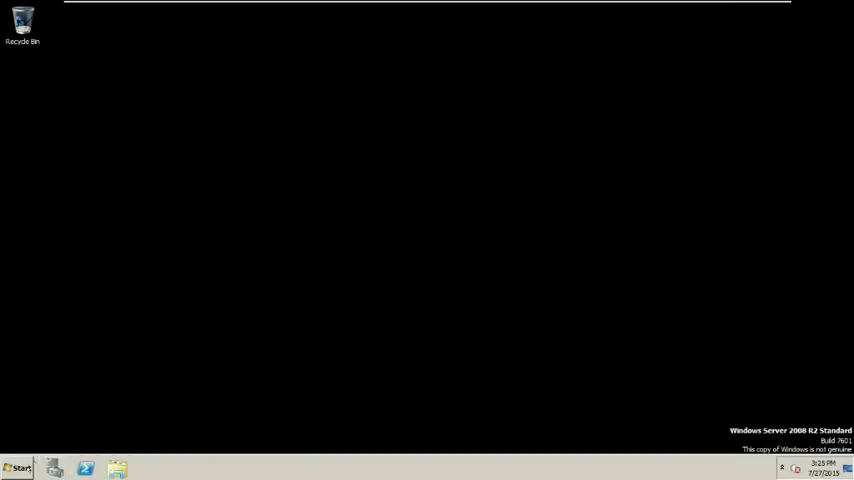
click(18, 467)
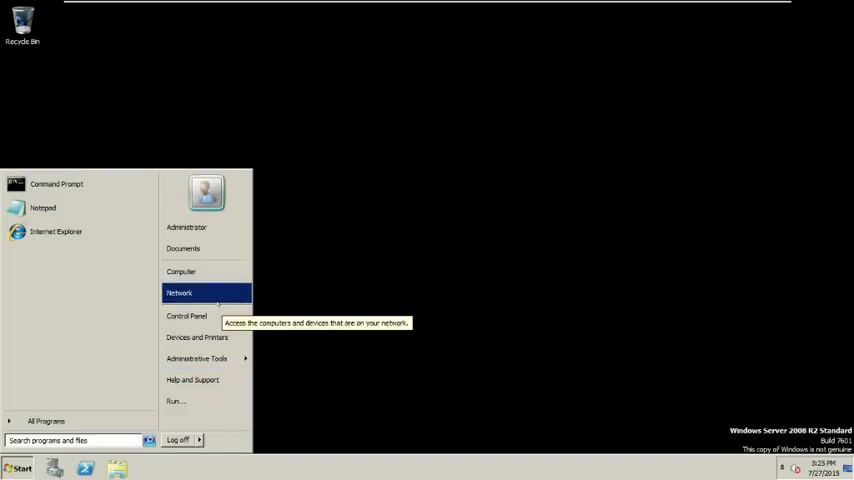
Open Control Panel and switch its view to Large icons
click(186, 316)
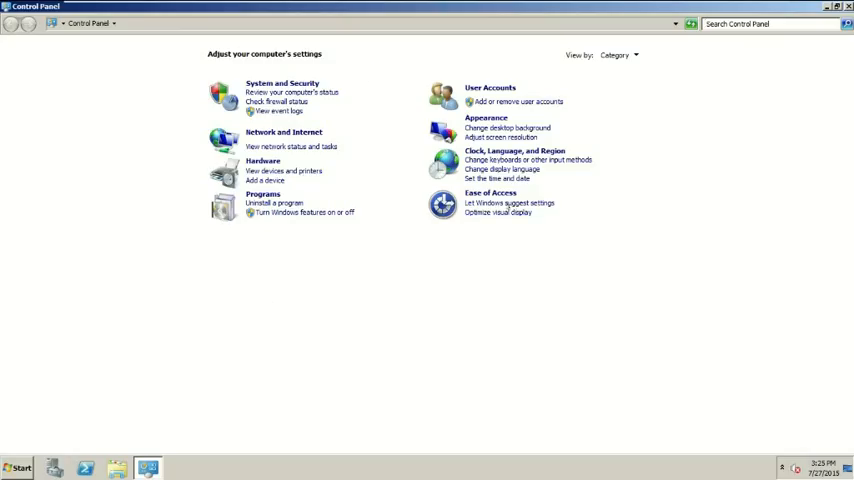
click(627, 55)
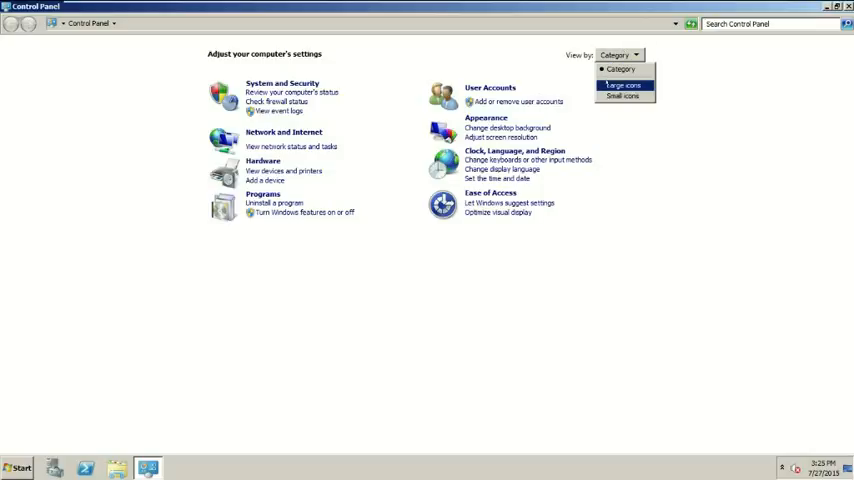
click(627, 86)
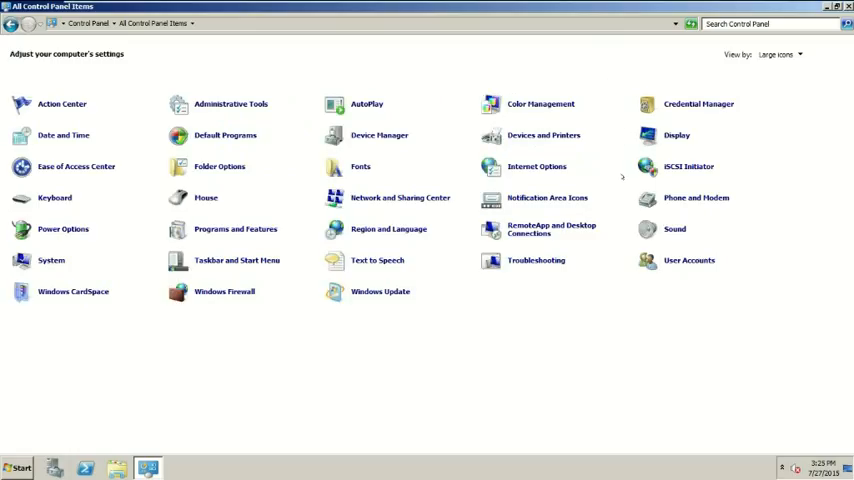